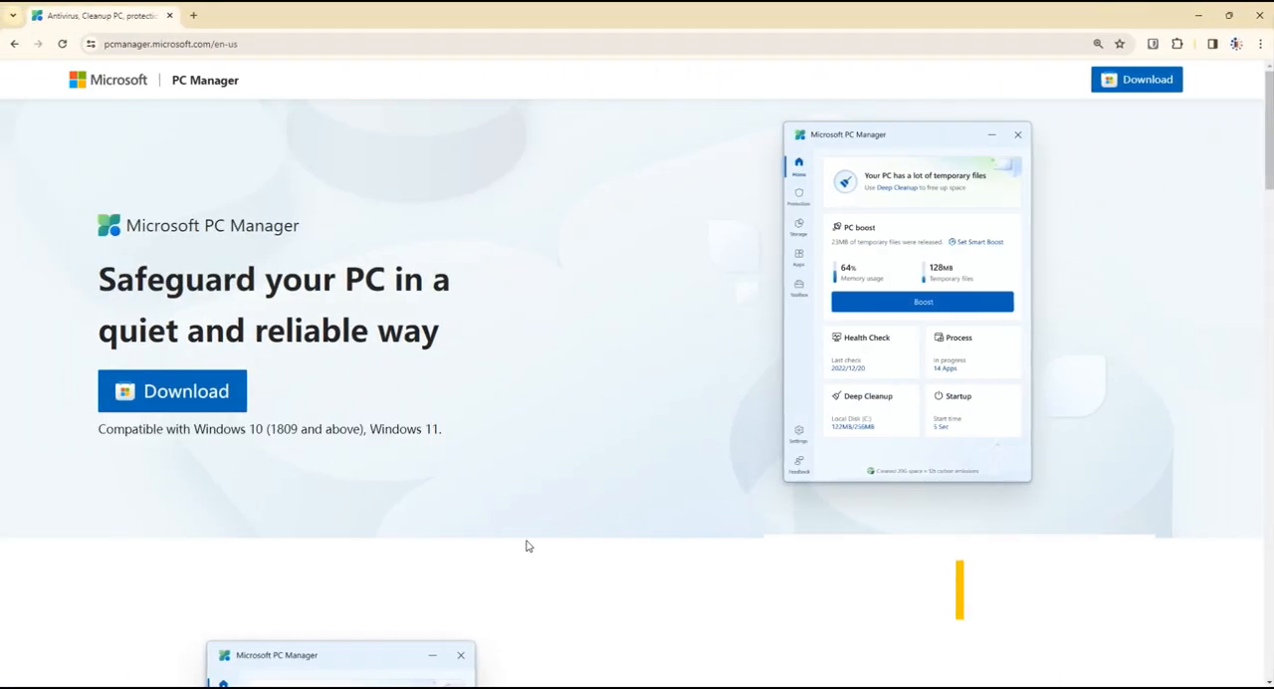
Step: Scroll the product page past Boost your PC to the Professional anti-virus protection section
scroll("down", 3)
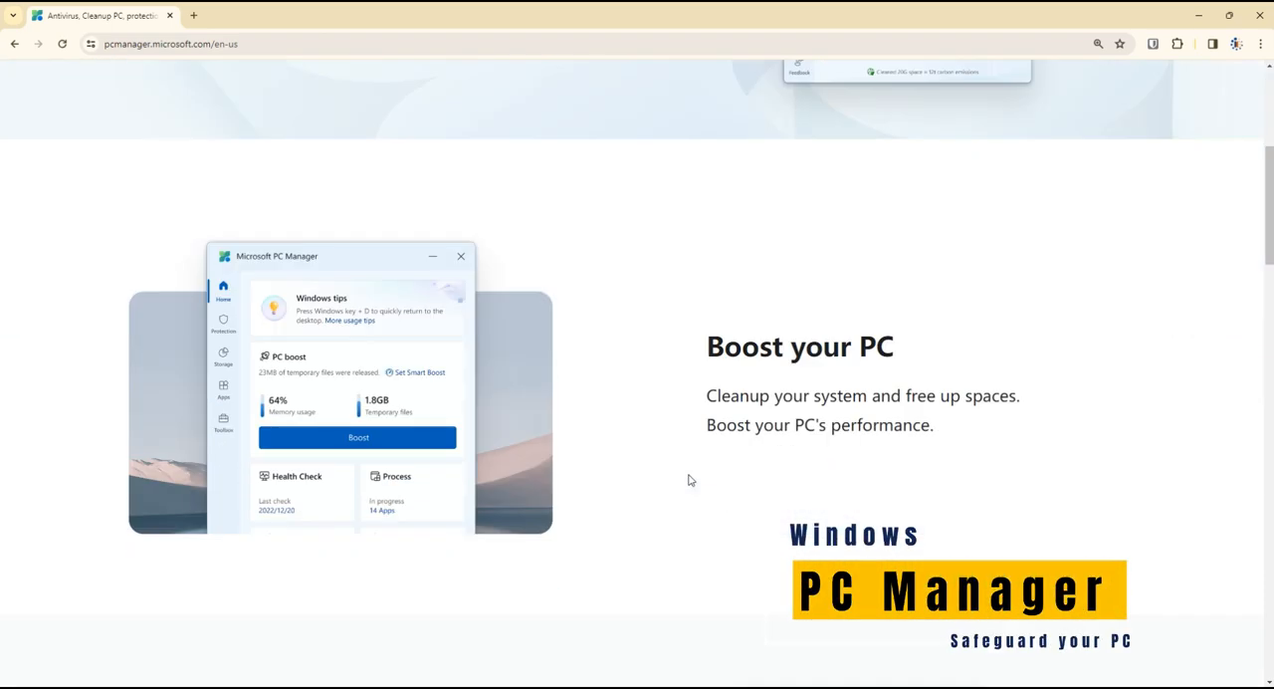
scroll("down", 3)
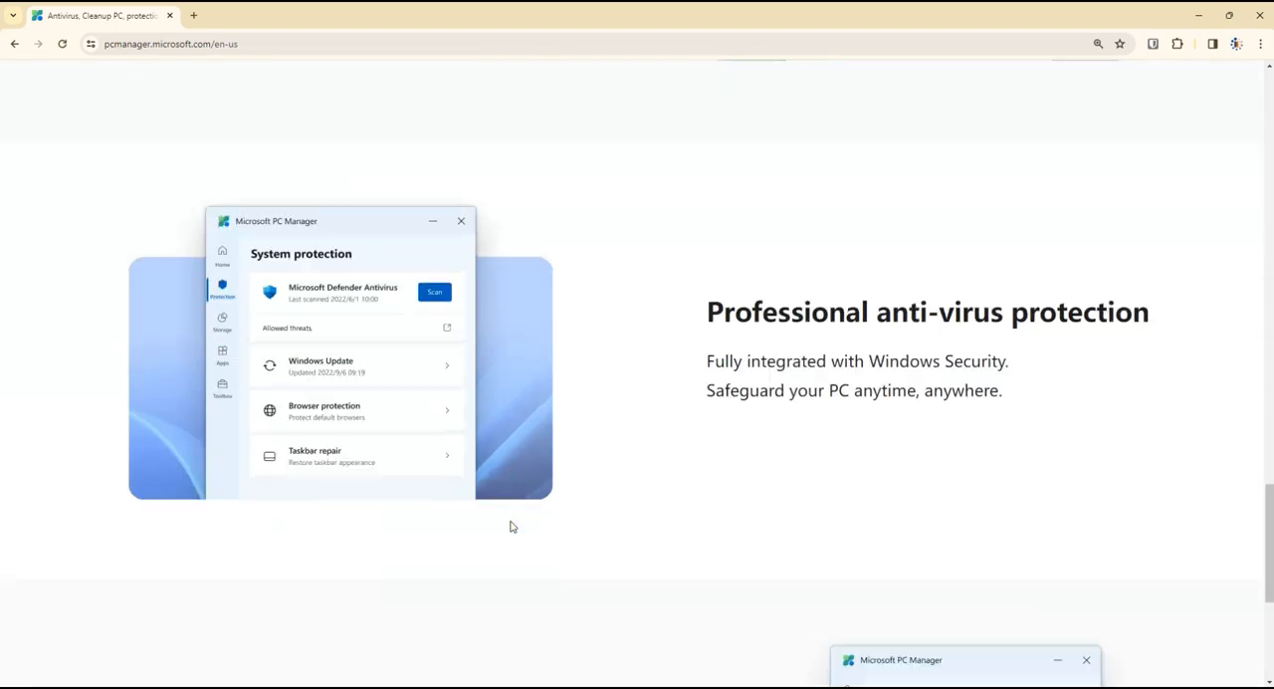
scroll("down", 3)
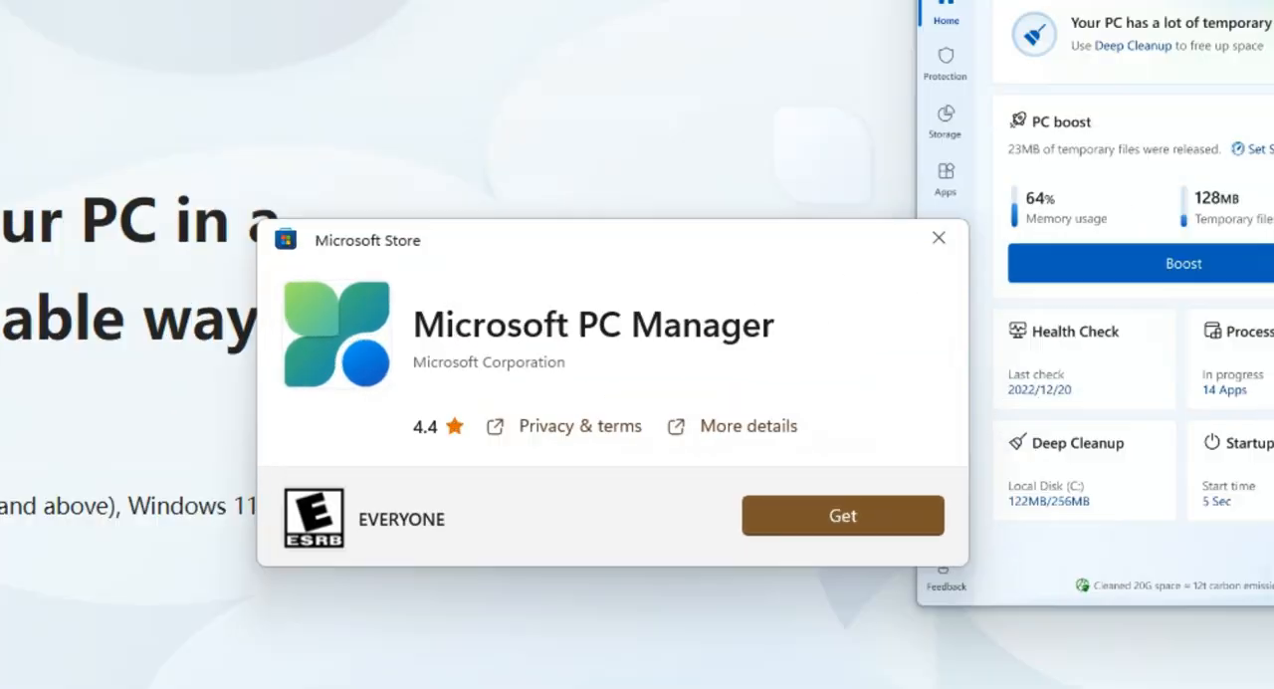
Step: Get Microsoft PC Manager from the Store and launch it once installed
left_click(842, 513)
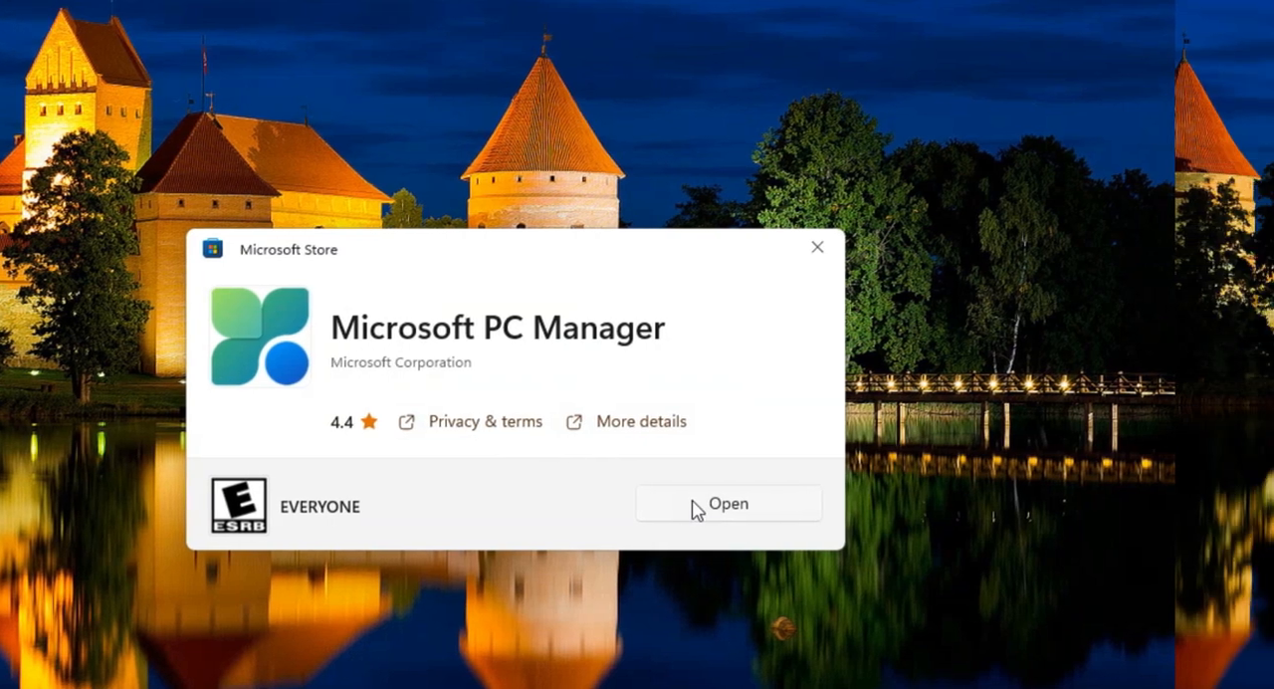
left_click(729, 501)
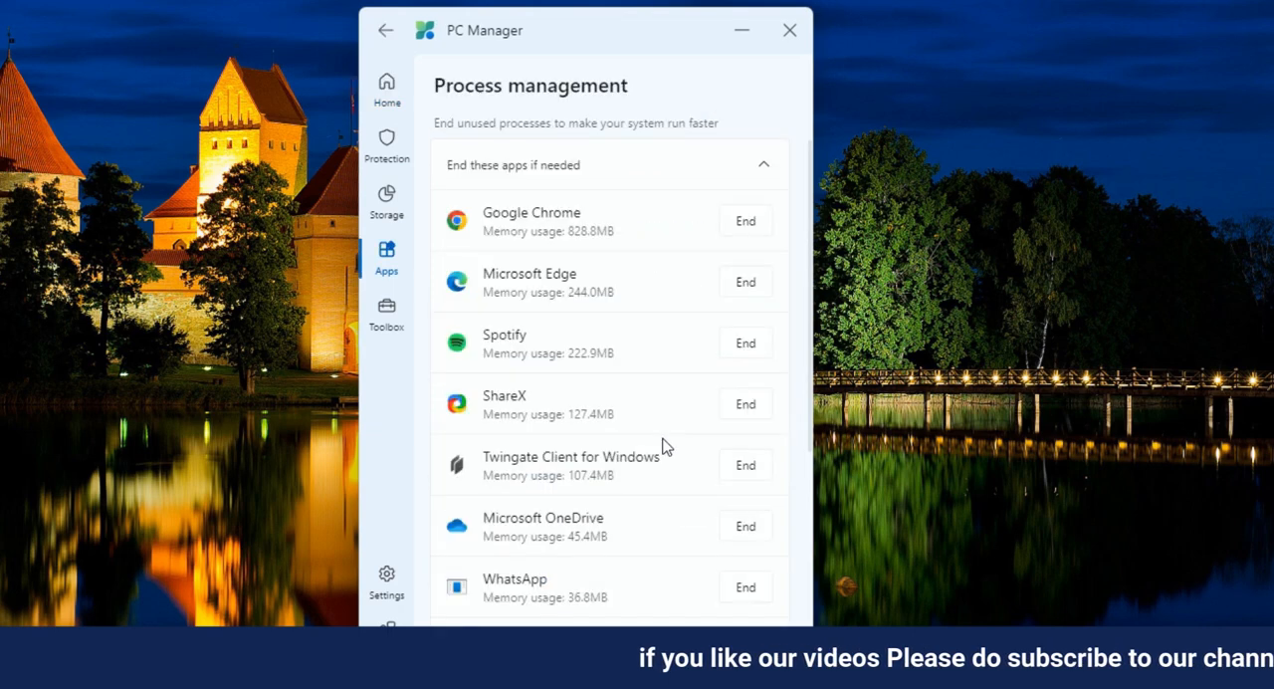
Step: Review the cleanup item choices and the startup apps list
left_click(386, 201)
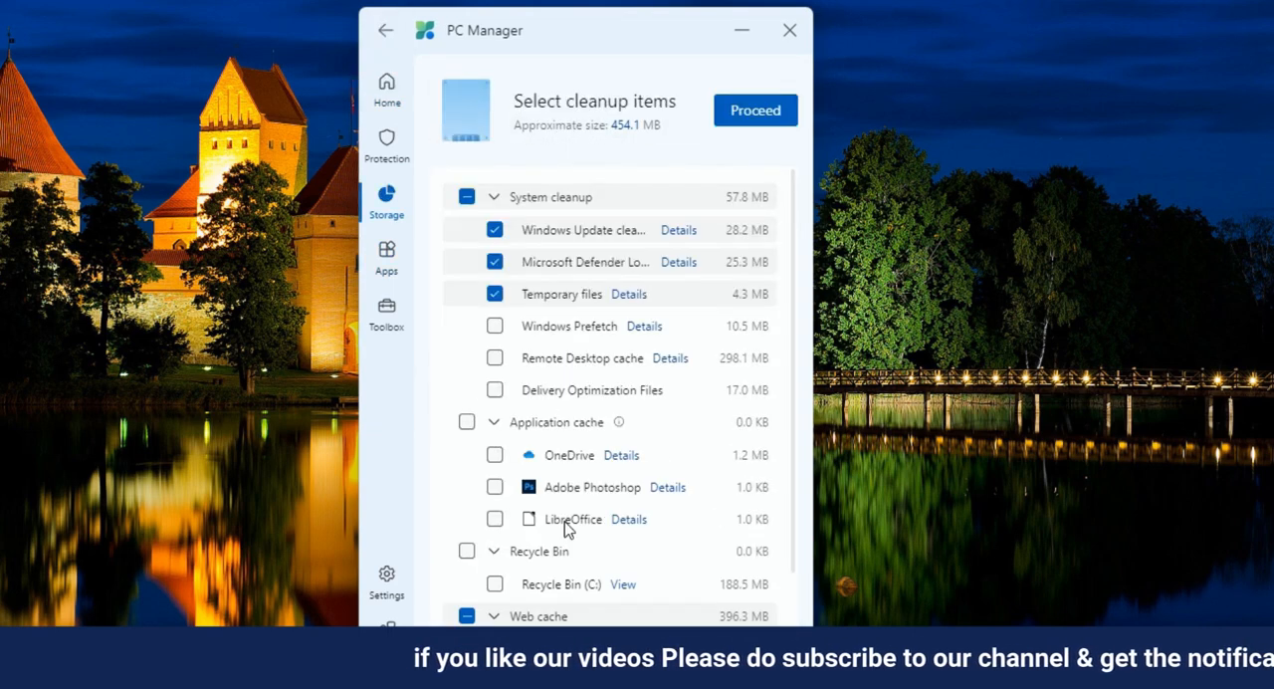
scroll("down", 3)
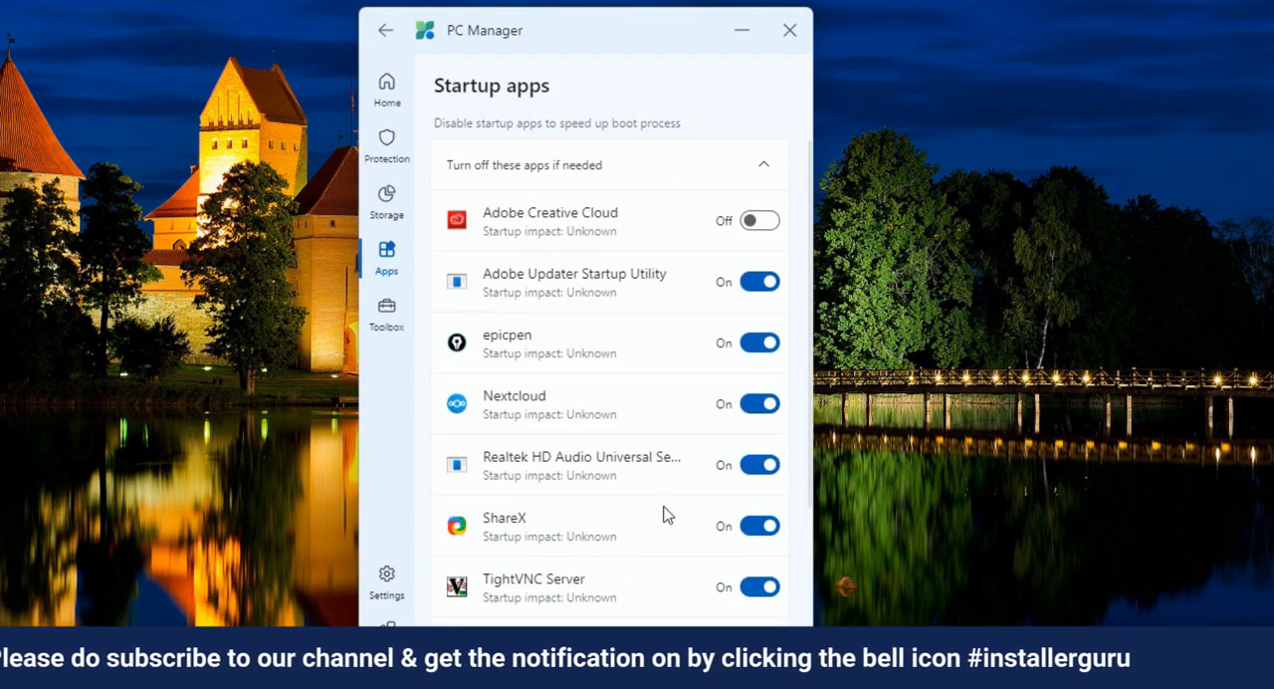
scroll("down", 3)
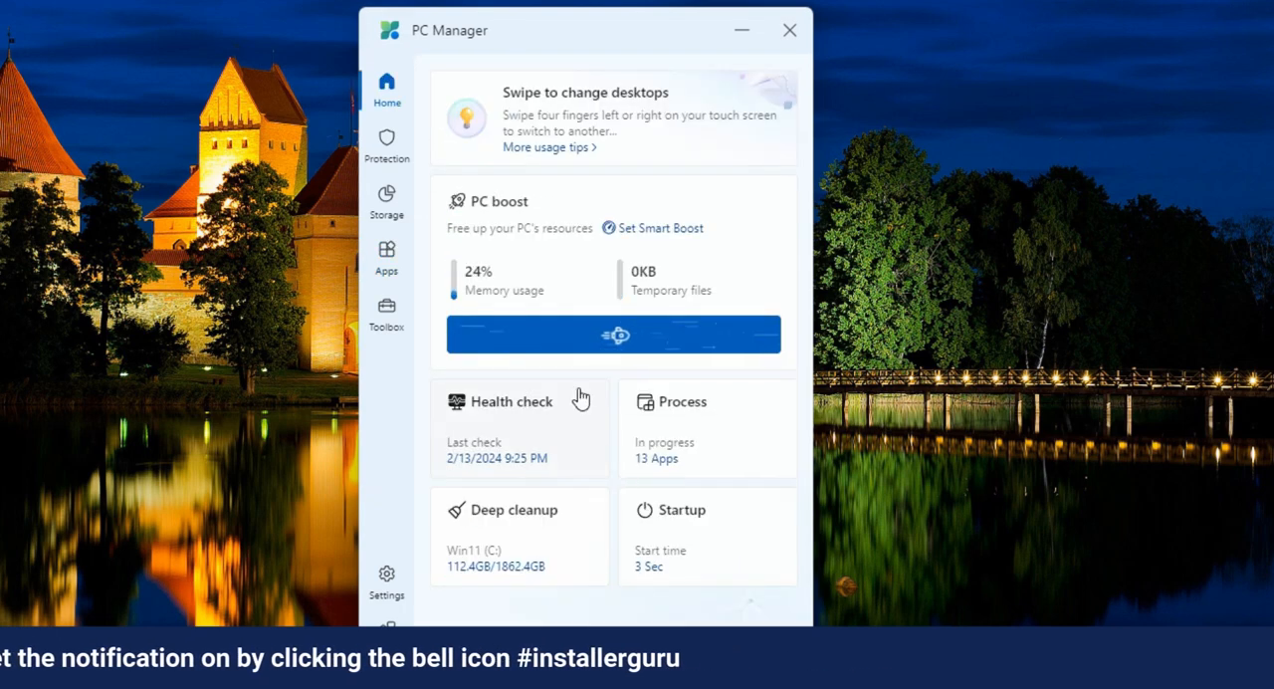
Step: Go to the Protection page and bring up Pop-up management
left_click(386, 144)
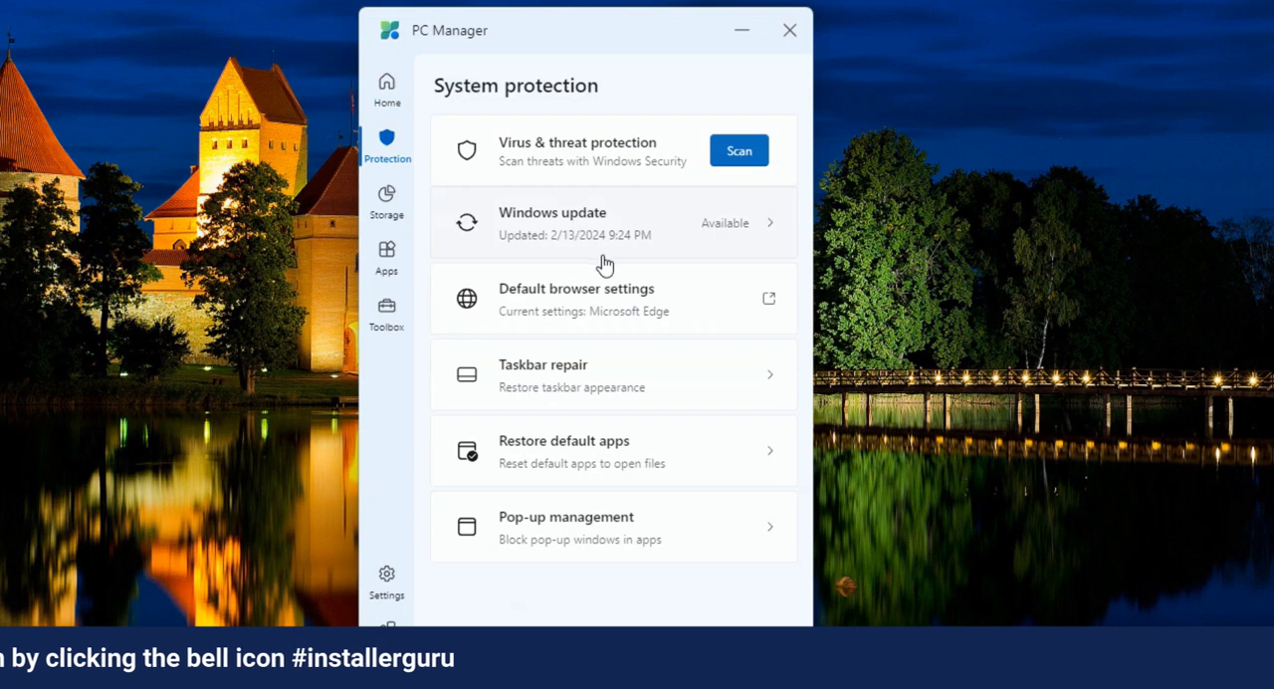
left_click(613, 525)
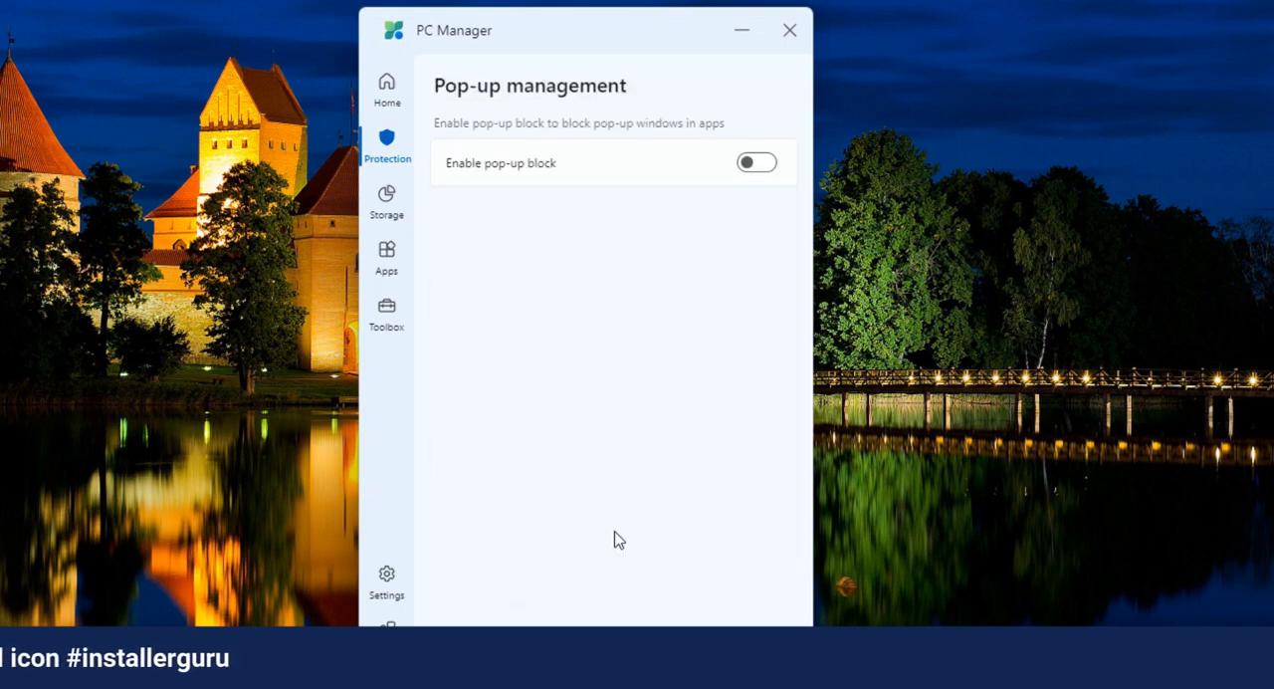
left_click(757, 163)
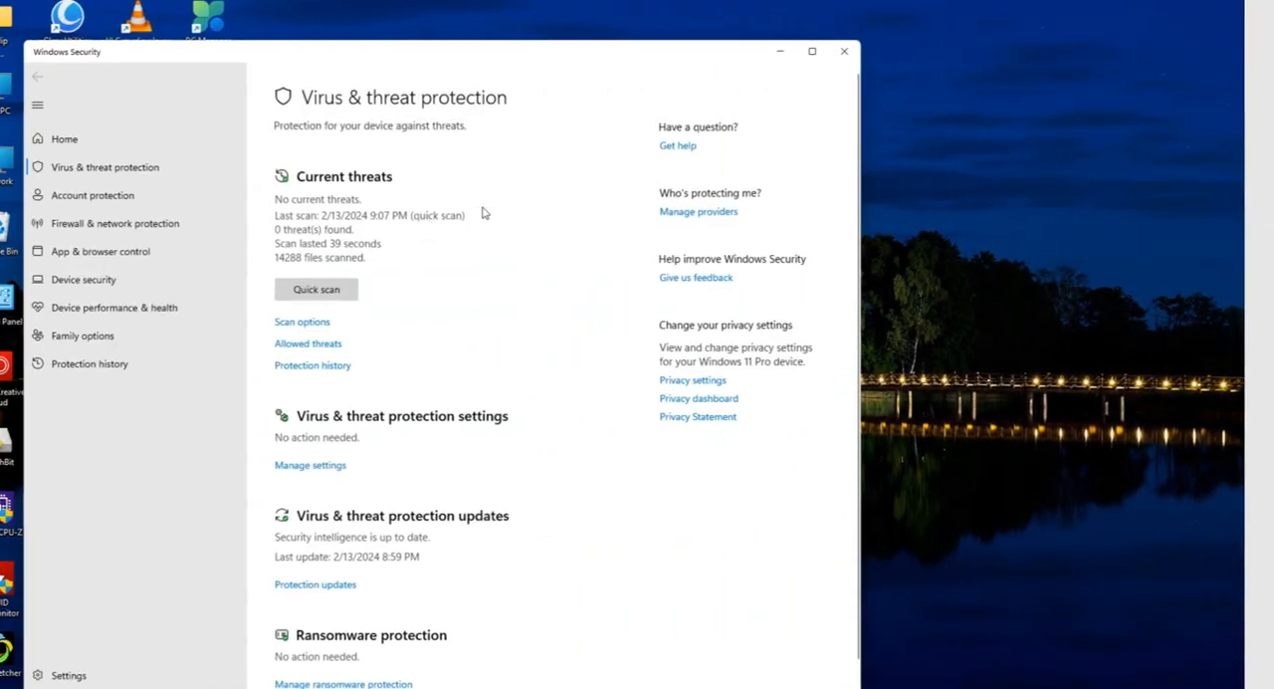
Step: View Windows Security's Virus & threat protection status showing no current threats
left_click(314, 288)
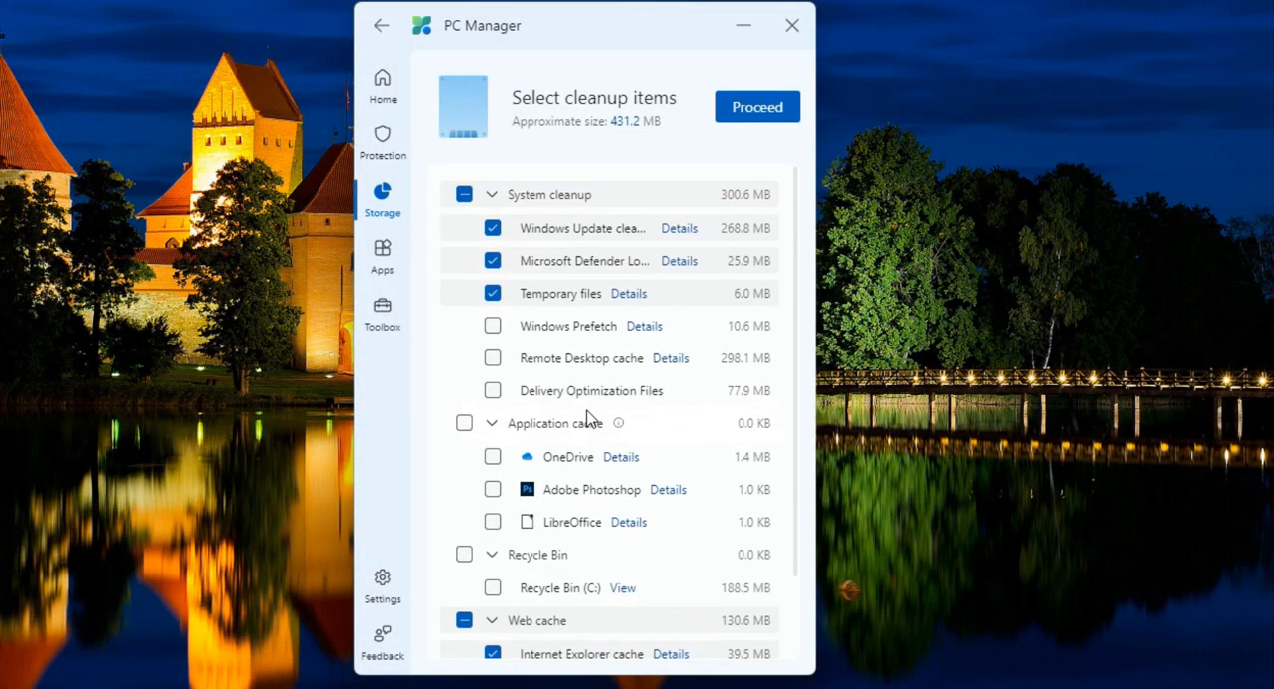
Step: Proceed with cleaning the selected items, review Apps and Startup apps, then go to Toolbox
left_click(757, 107)
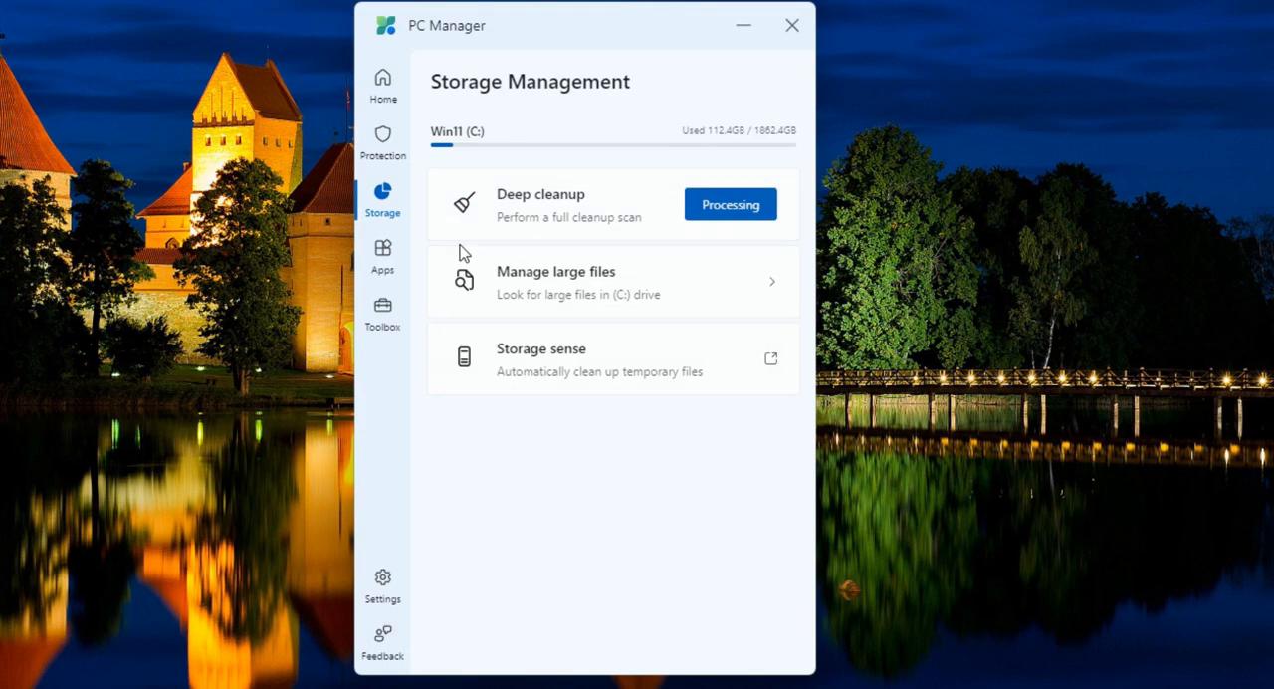
left_click(383, 254)
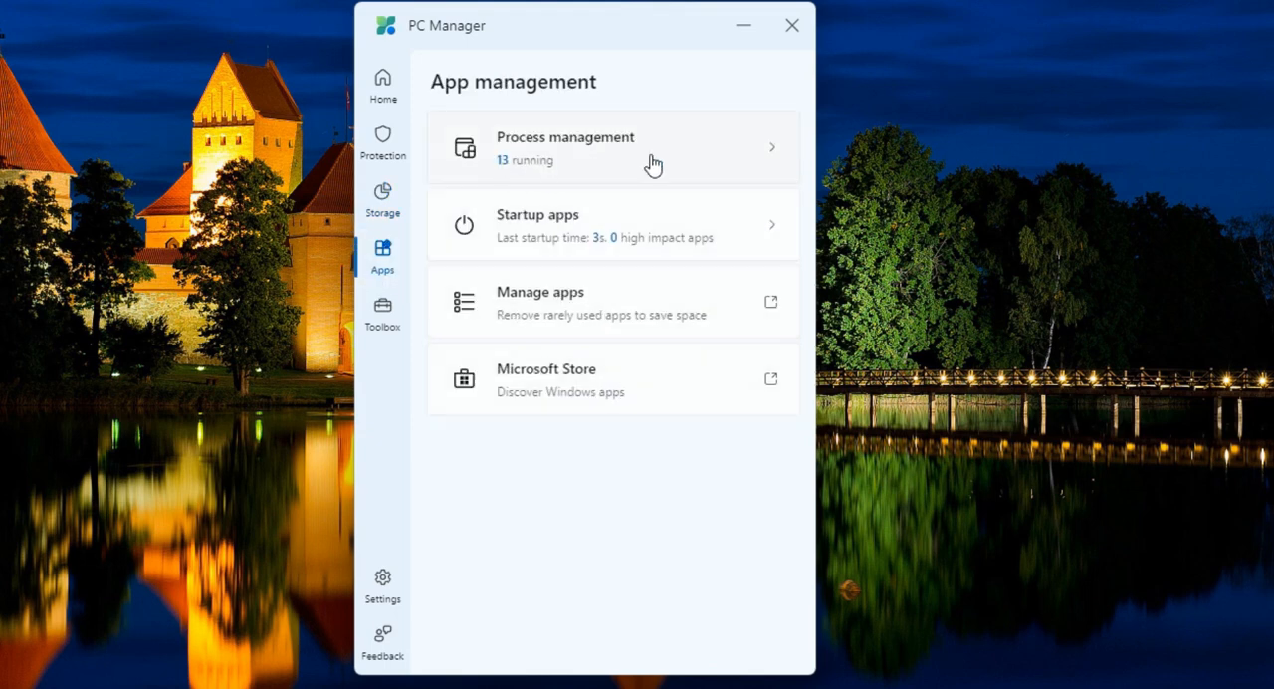
left_click(613, 223)
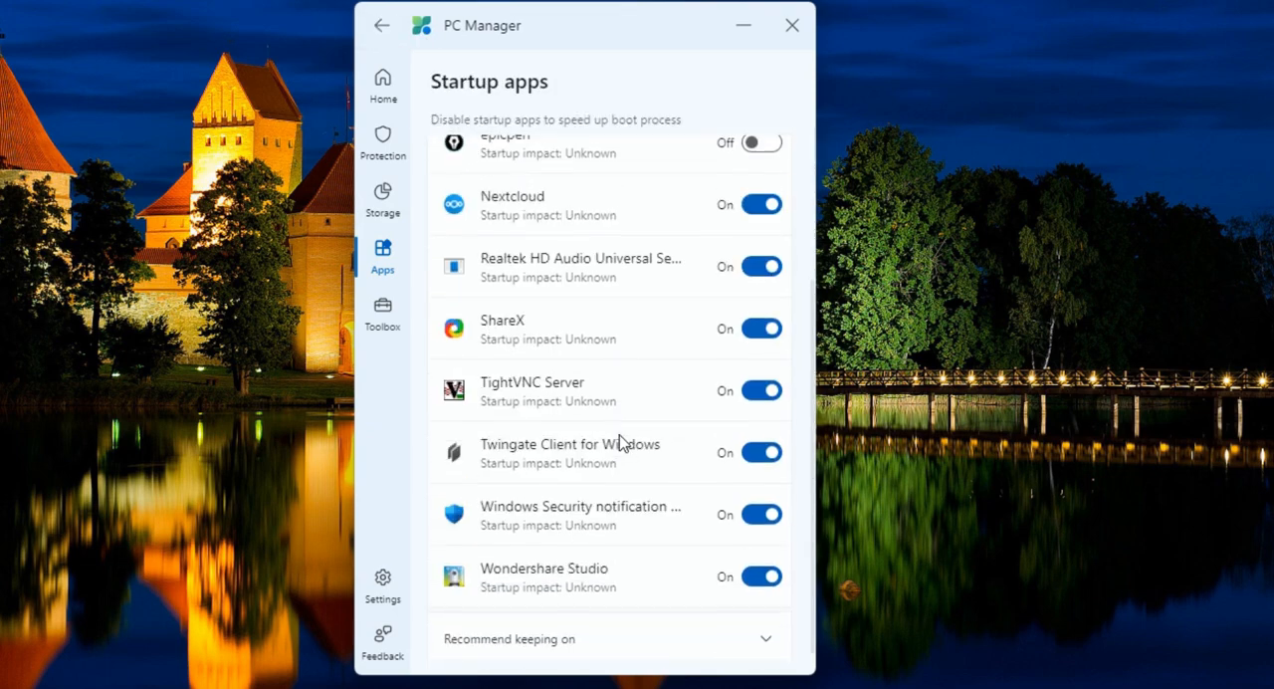
left_click(383, 26)
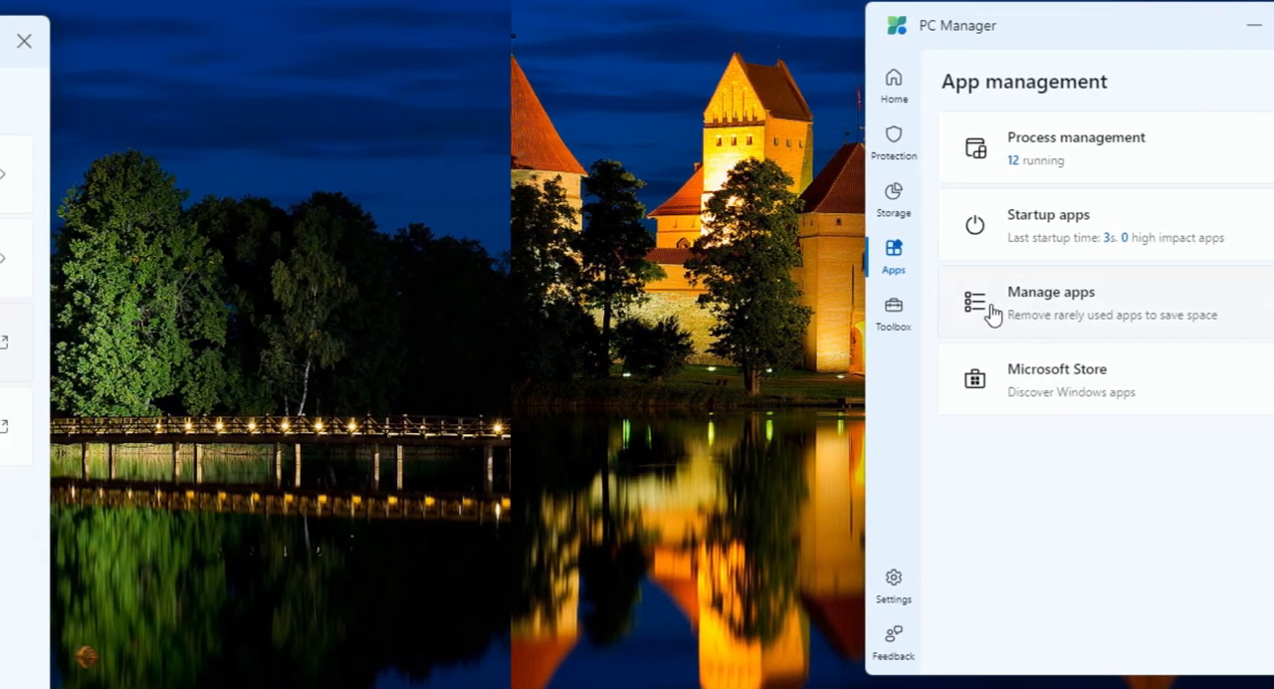
left_click(891, 310)
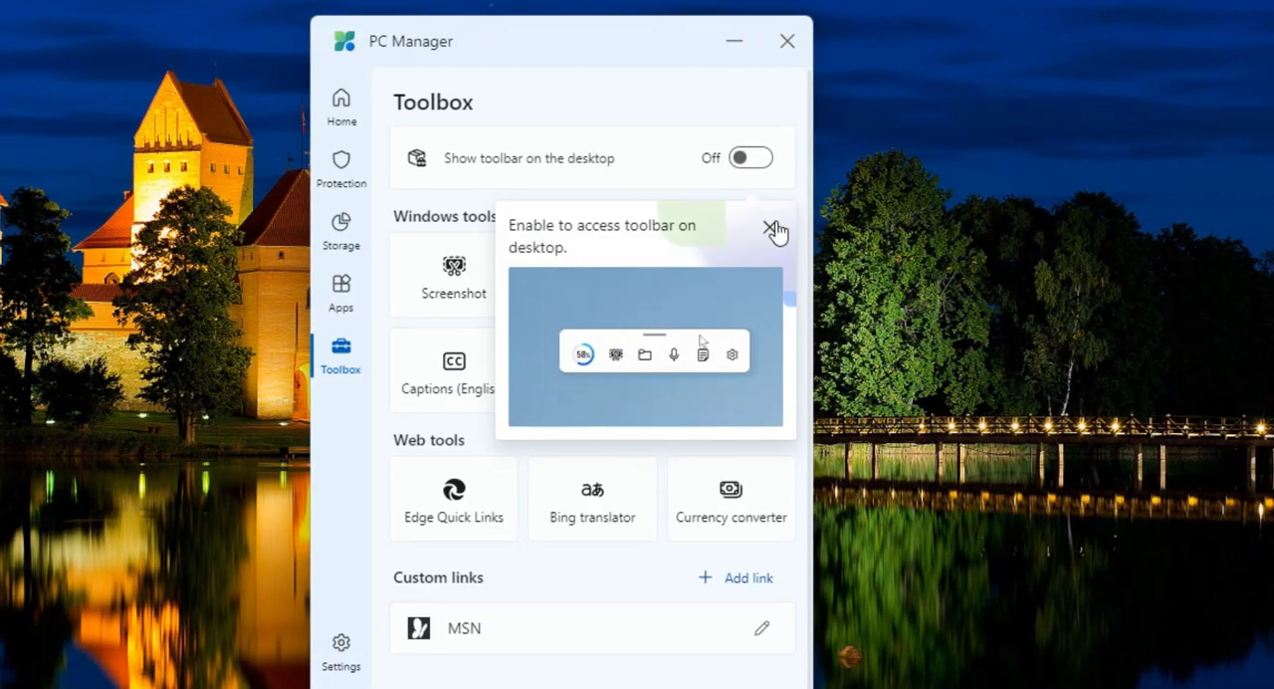
Step: Dismiss the tip and switch 'Show toolbar on the desktop' to On
left_click(748, 157)
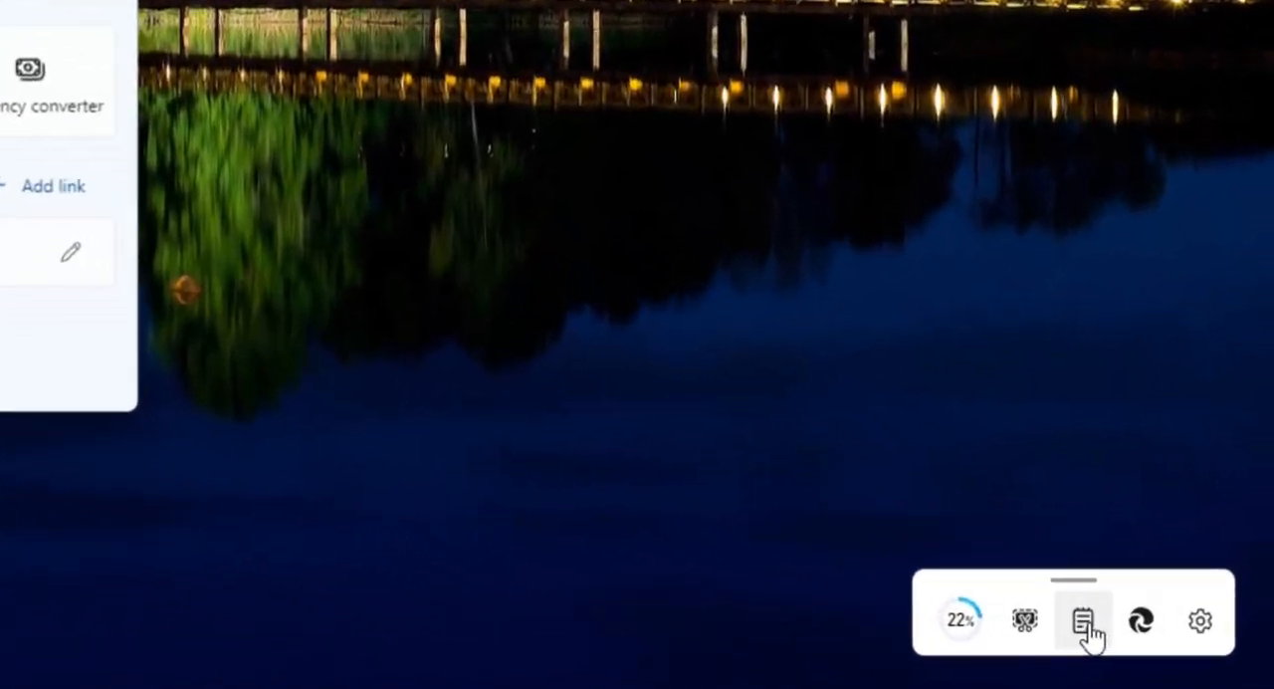
Step: Launch Recorder and Calculator from the desktop toolbar
left_click(1075, 621)
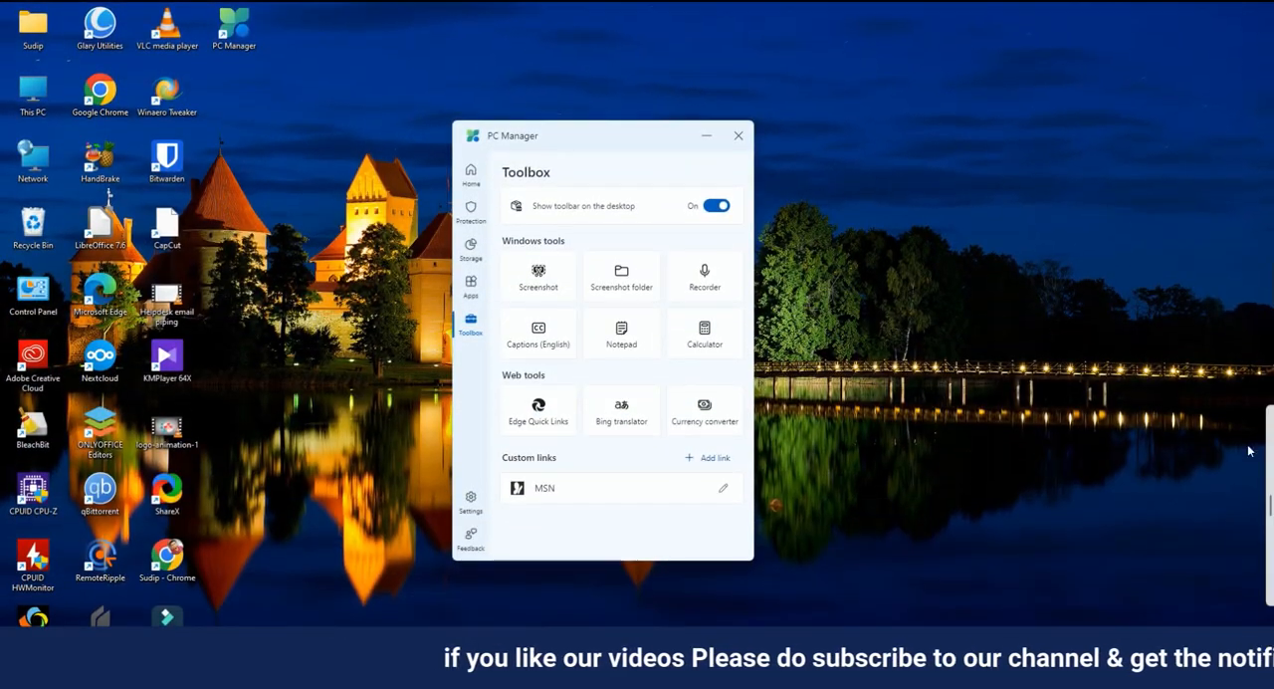
left_click(705, 274)
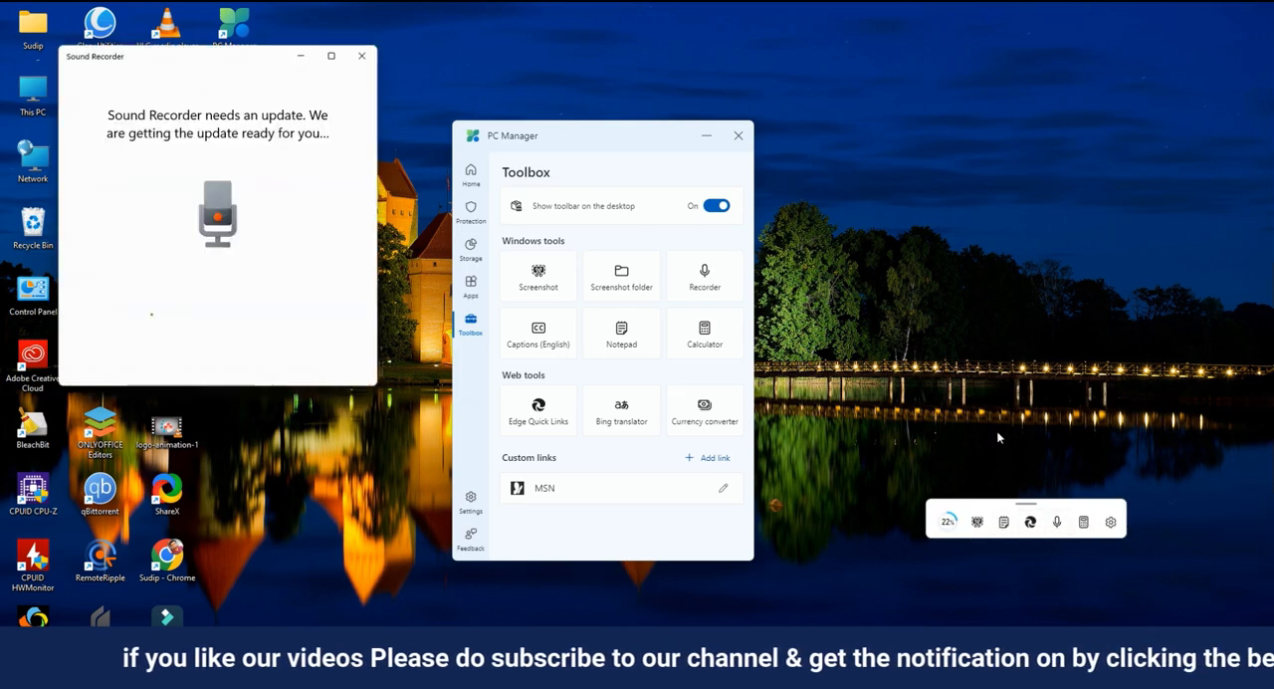
left_click(705, 333)
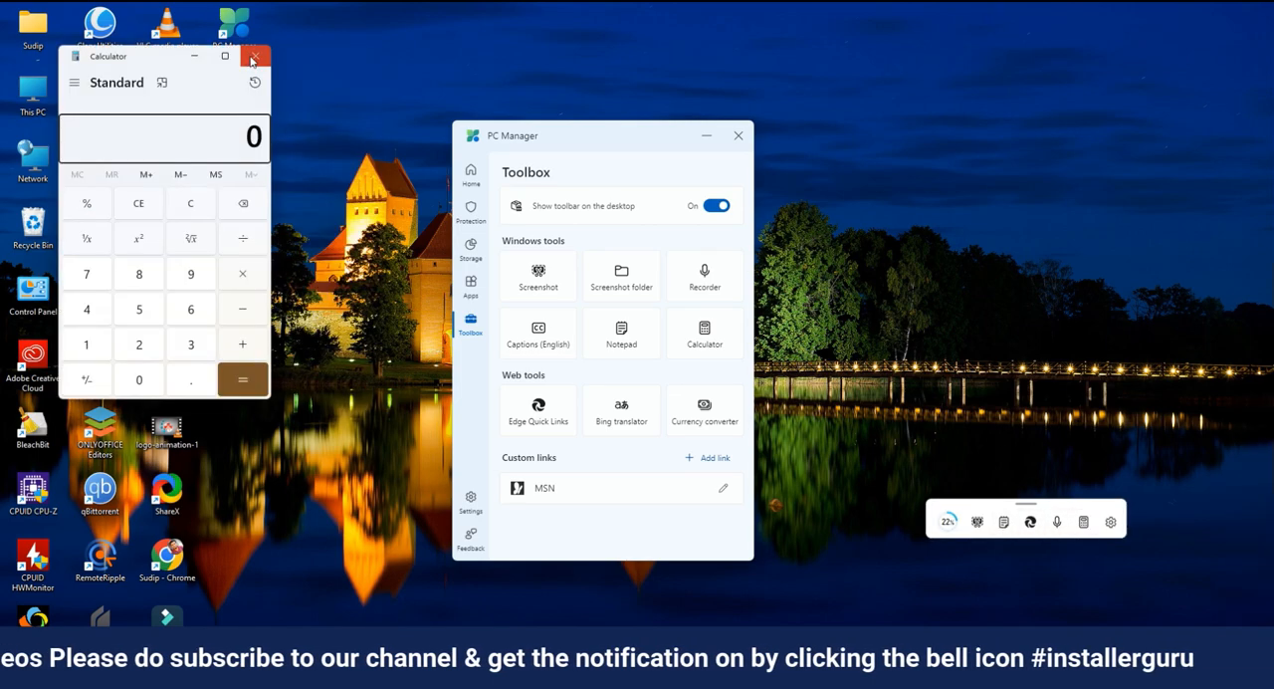
Step: Bring up PC Manager's Settings down to the About us version details
left_click(470, 502)
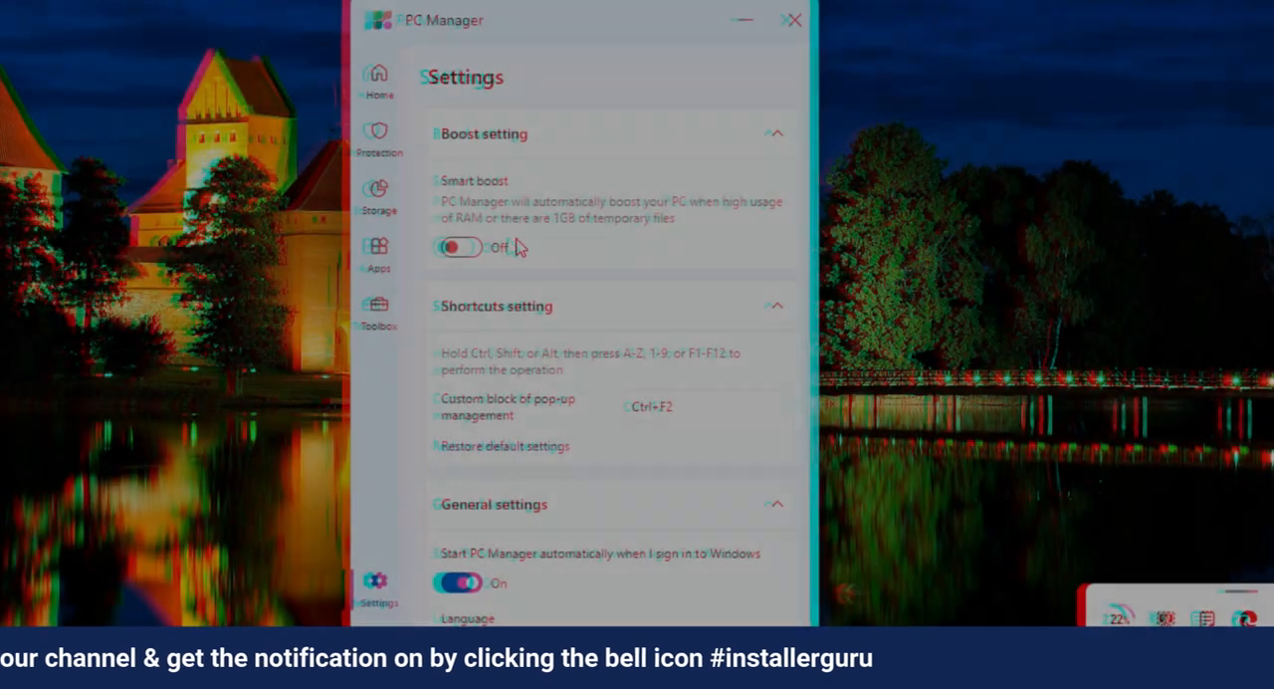
scroll("down", 3)
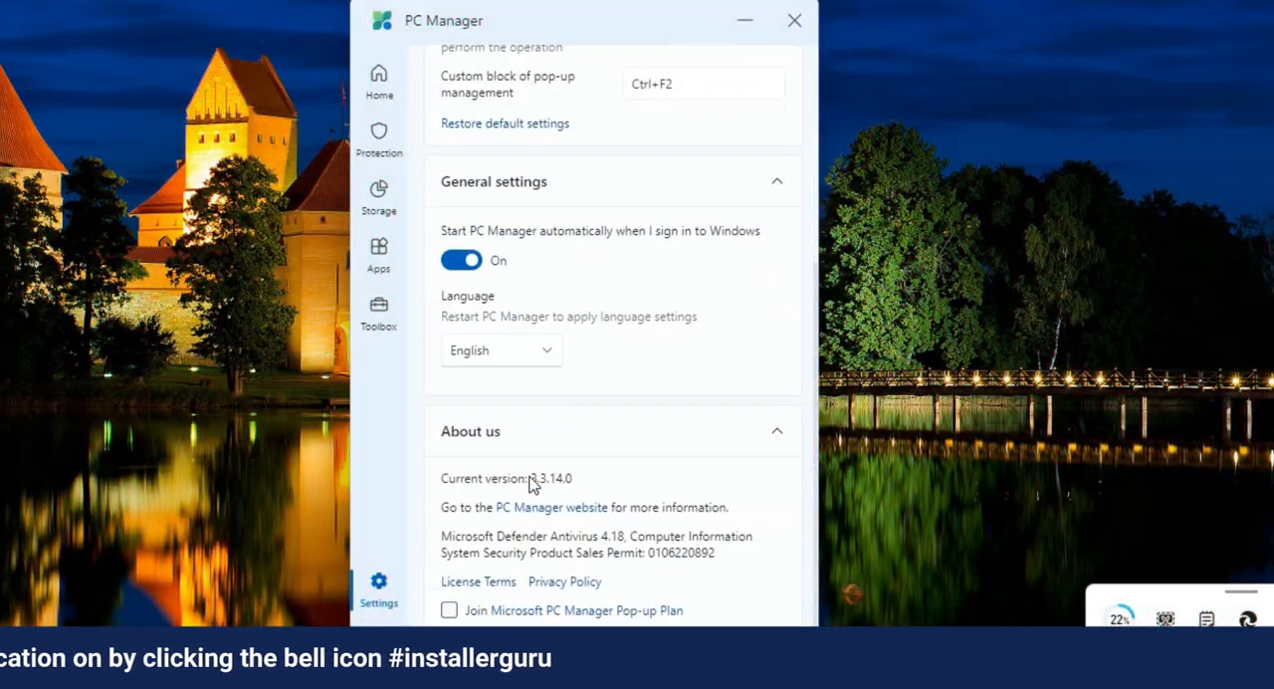
mouse_move(547, 567)
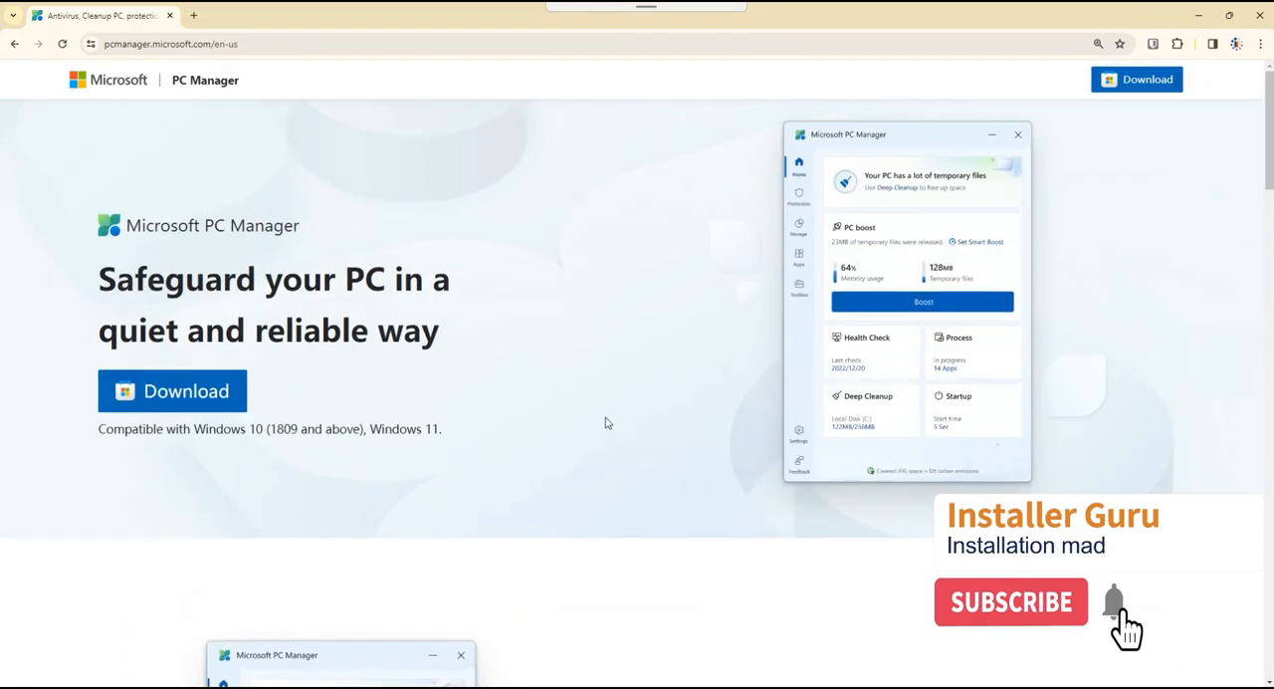
Step: Scroll the pcmanager.microsoft.com page down to the Boost your PC section
scroll("down", 3)
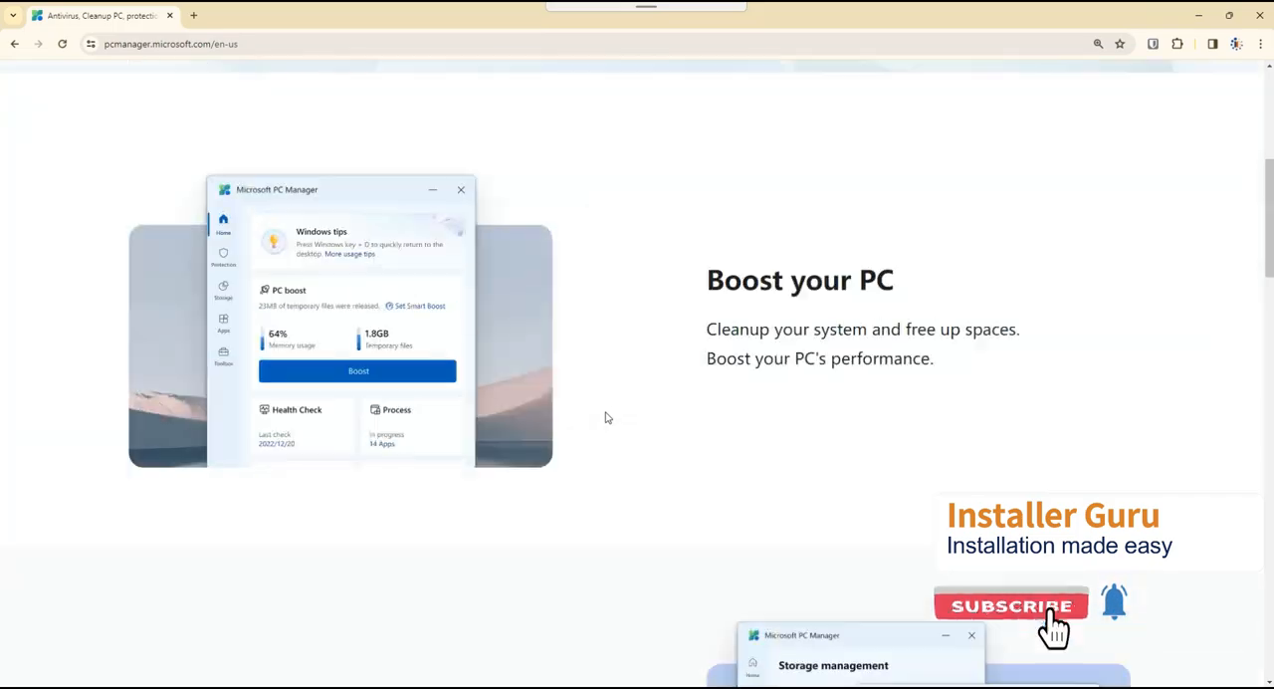